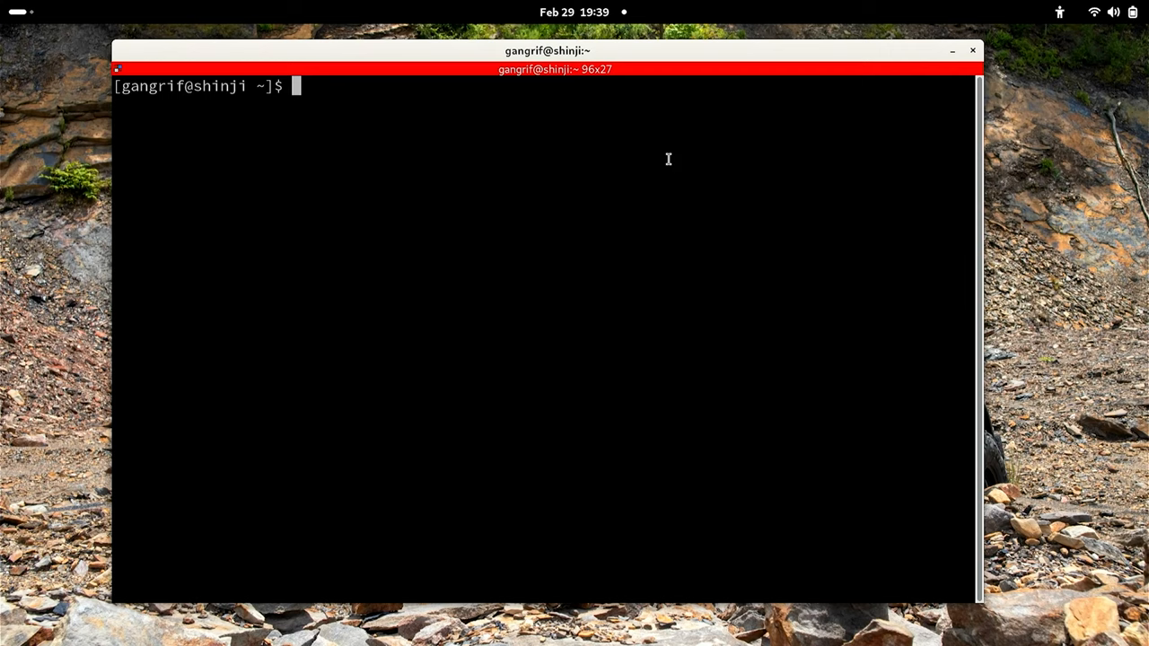
pyautogui.write('kinit admin')
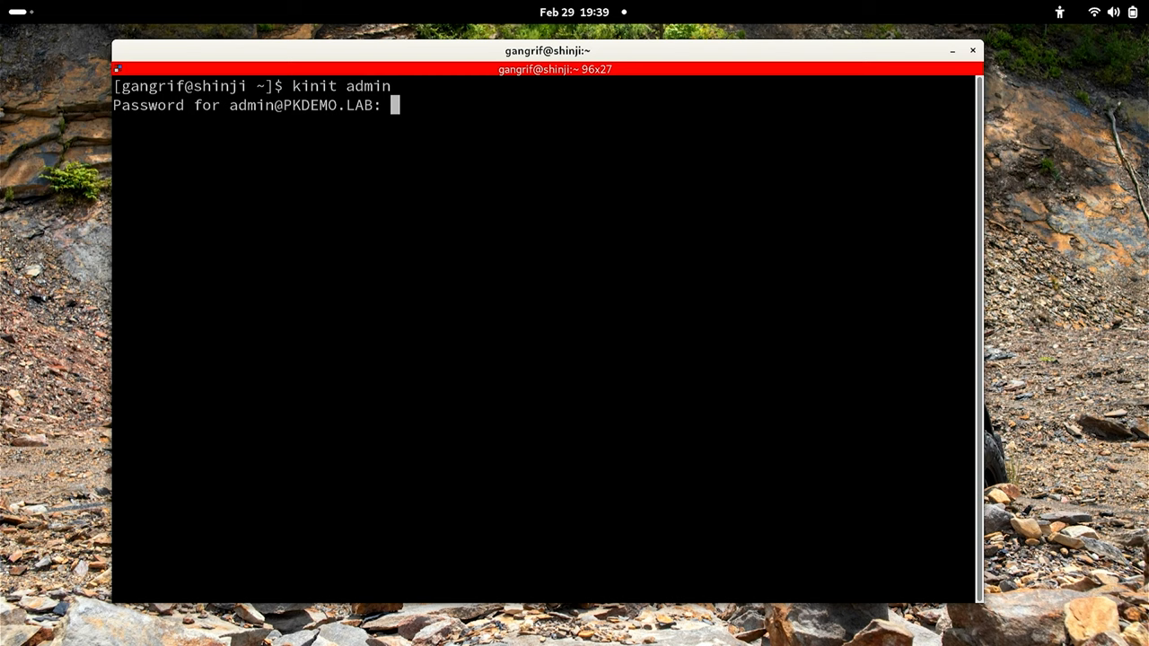
pyautogui.press('Return')
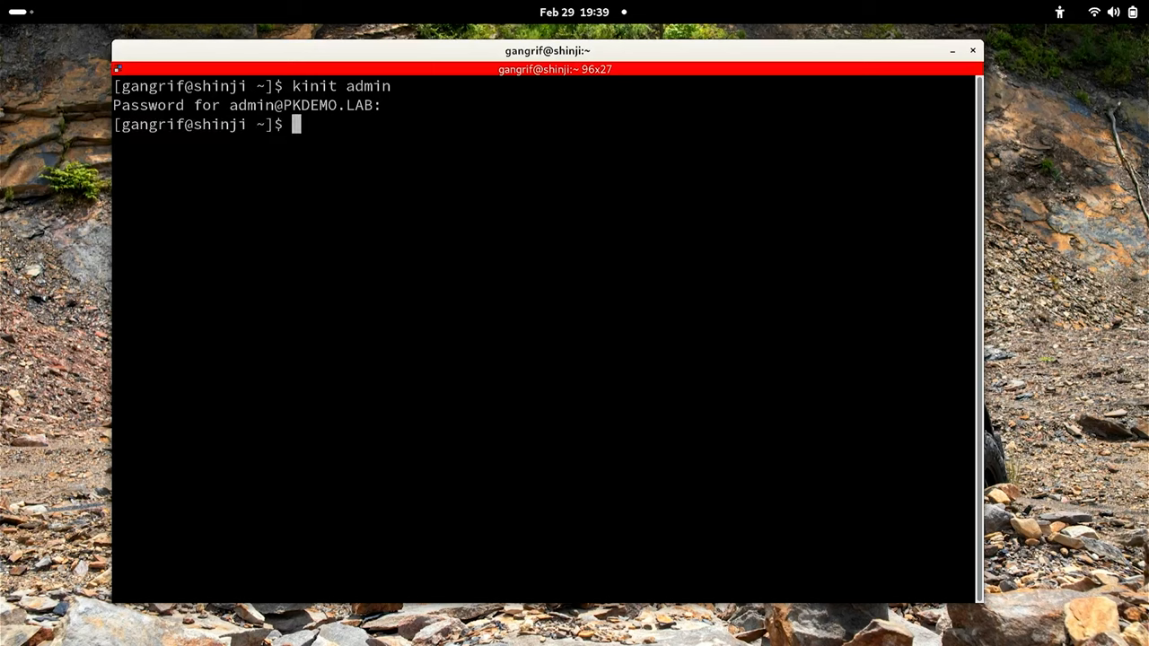
pyautogui.write('klist')
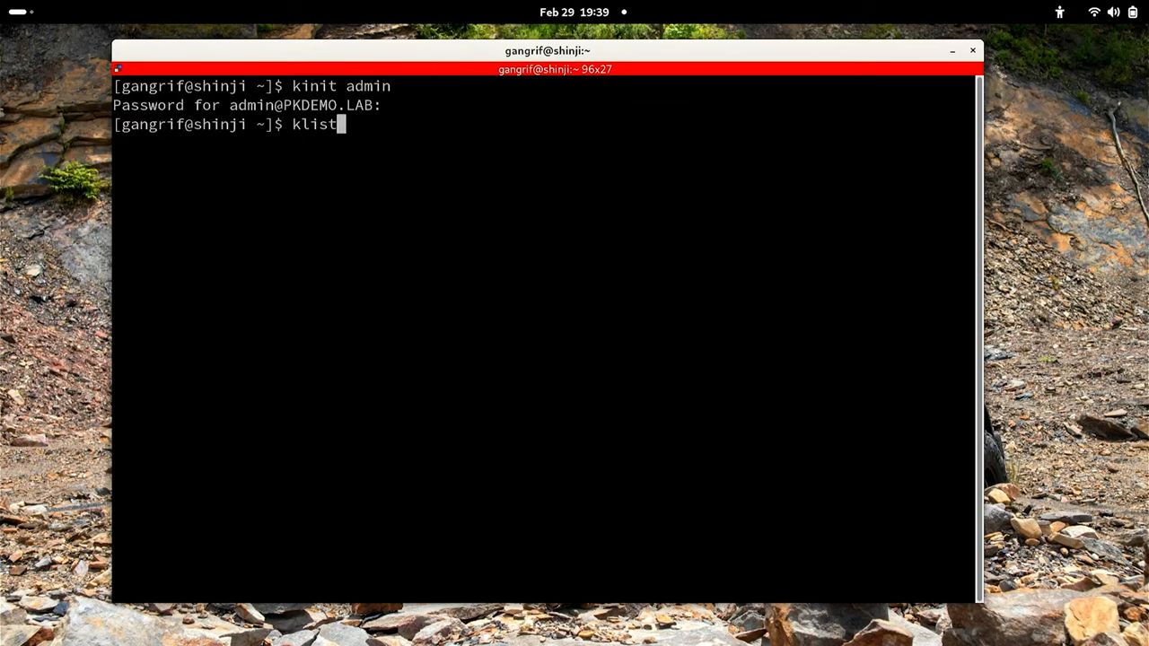
pyautogui.press('Return')
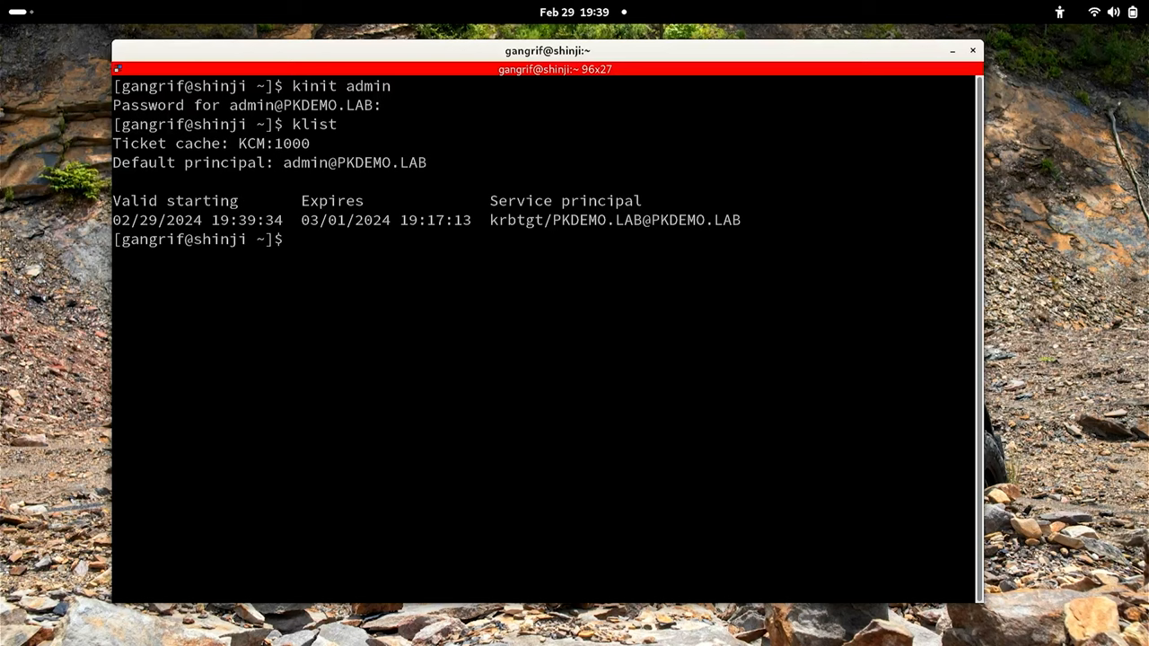
# Step: Run ipa user-add-passkey susan --register and submit the authenticator PIN
pyautogui.write('ipa')
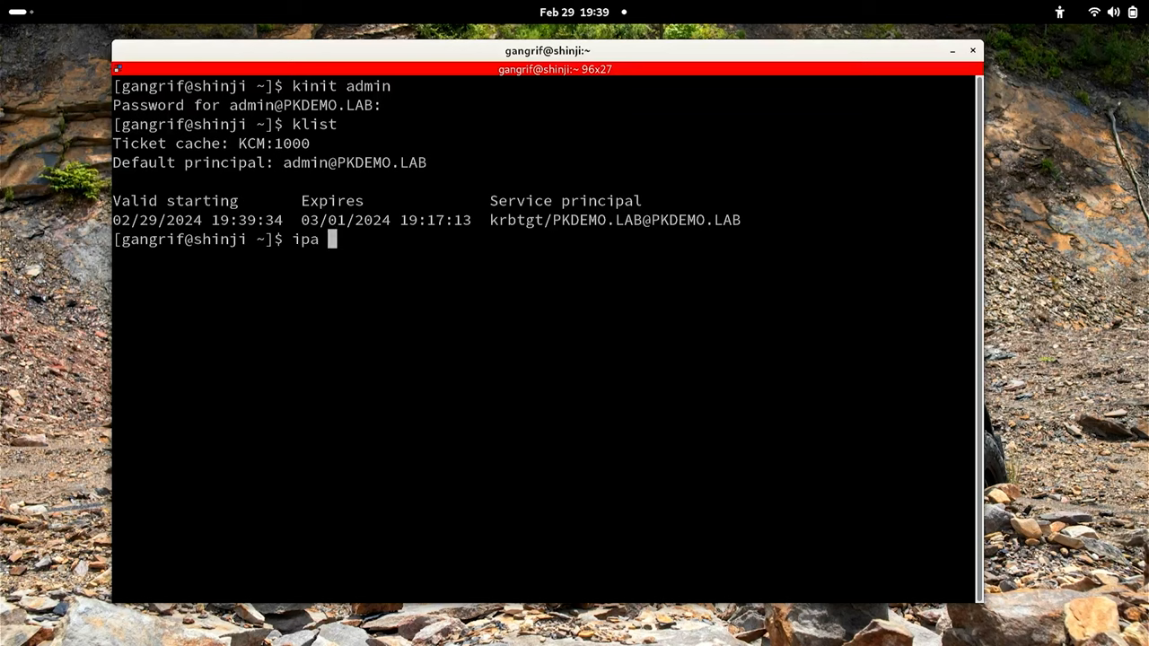
pyautogui.write('us')
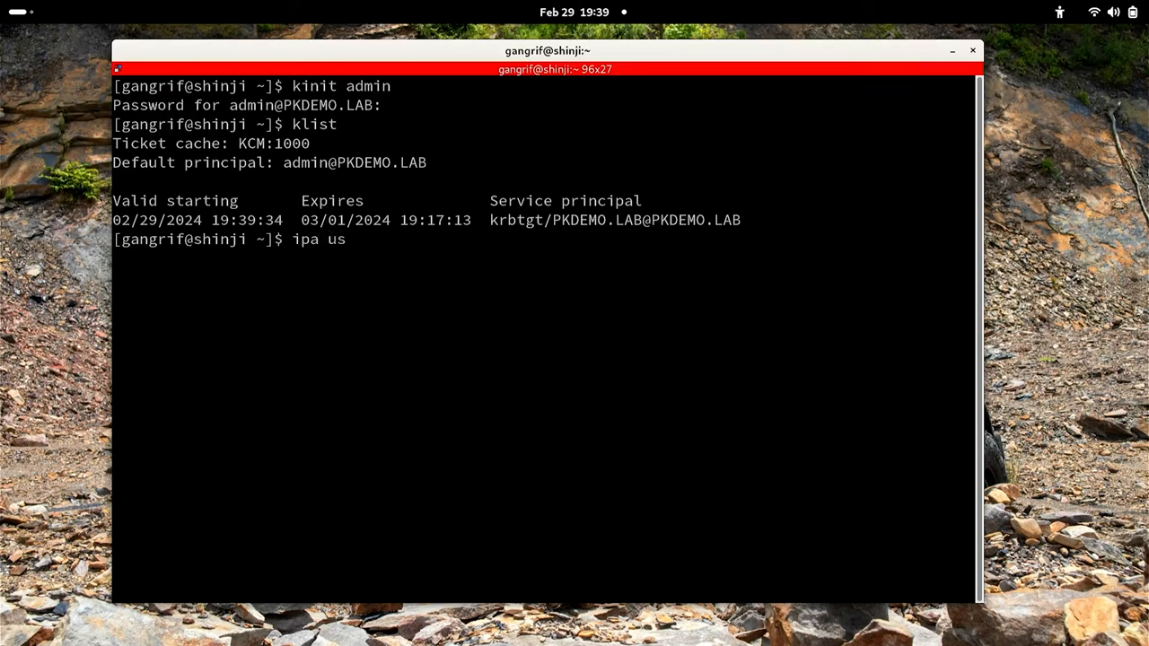
pyautogui.write('er-add-')
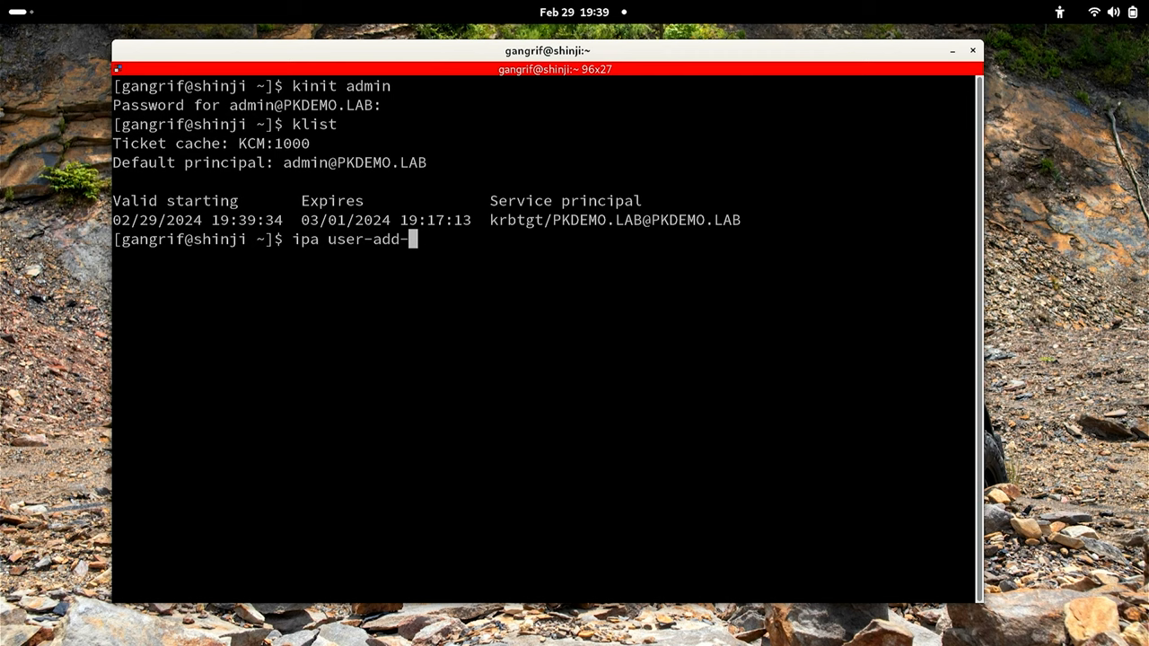
pyautogui.write('passkey')
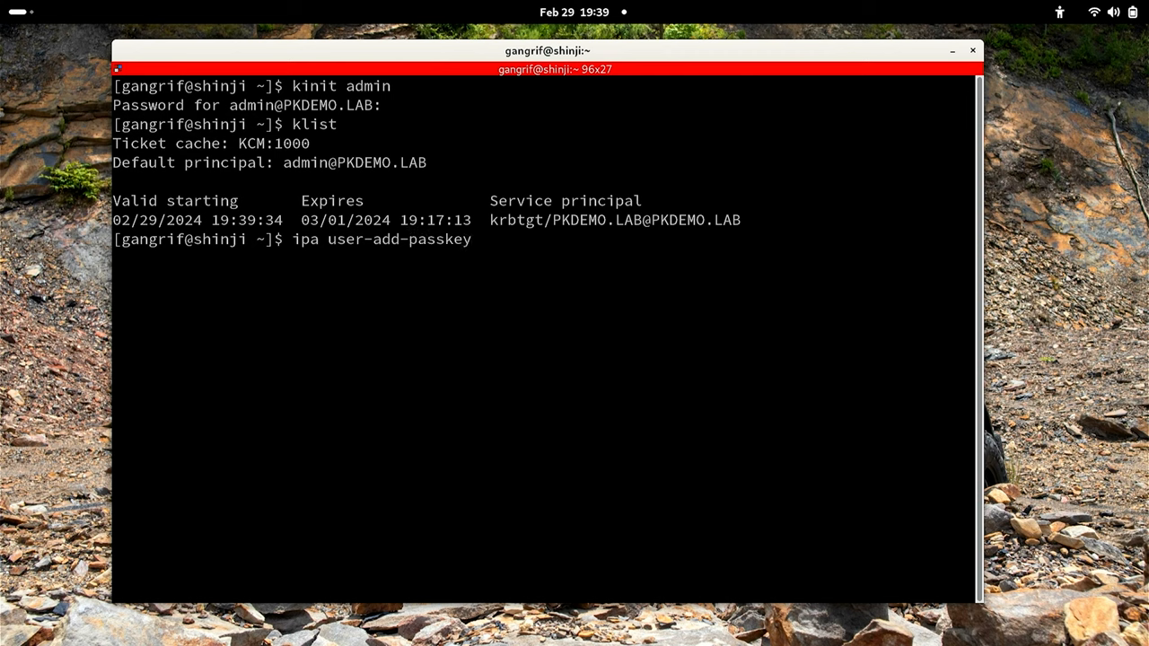
pyautogui.write('john')
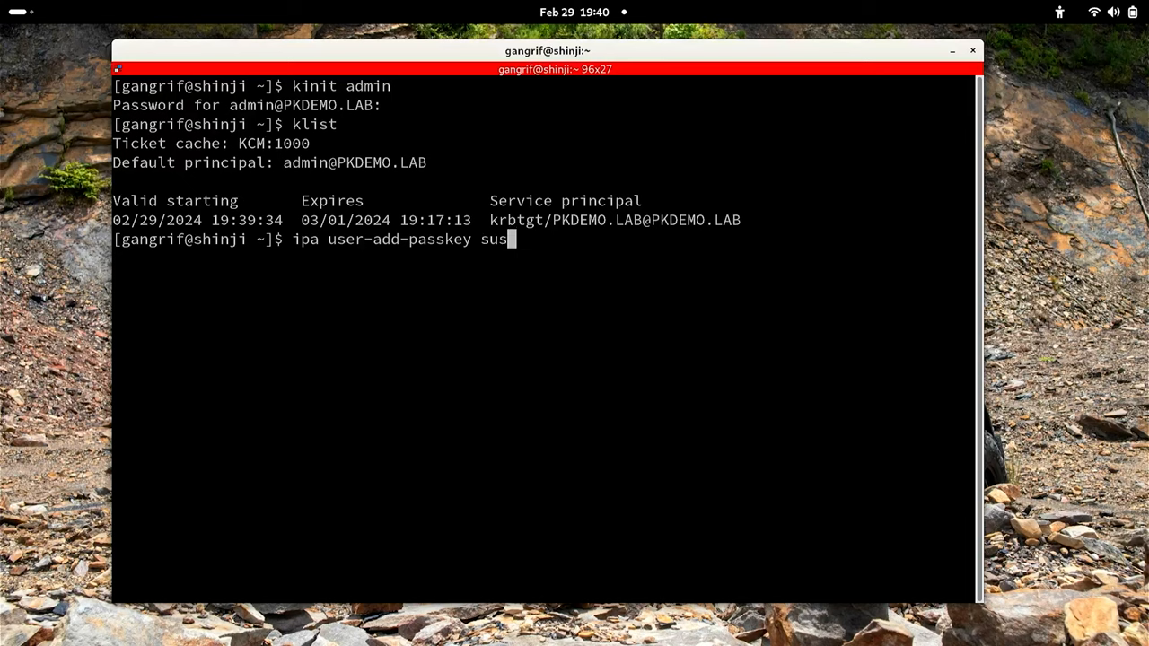
pyautogui.write('an --register')
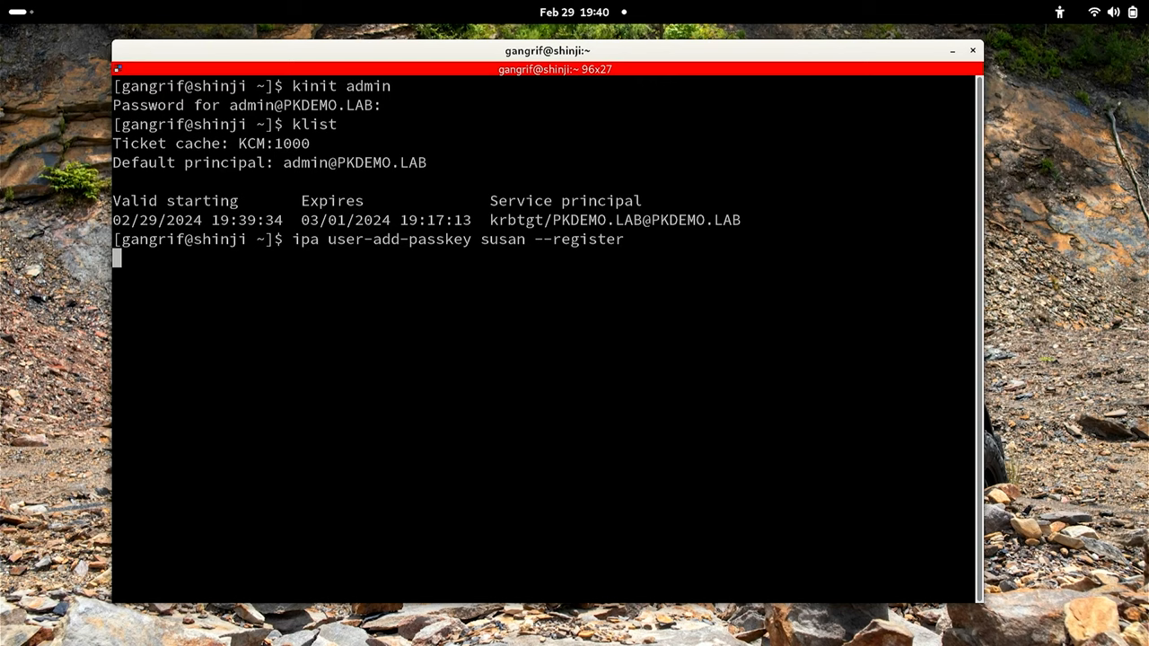
pyautogui.press('Return')
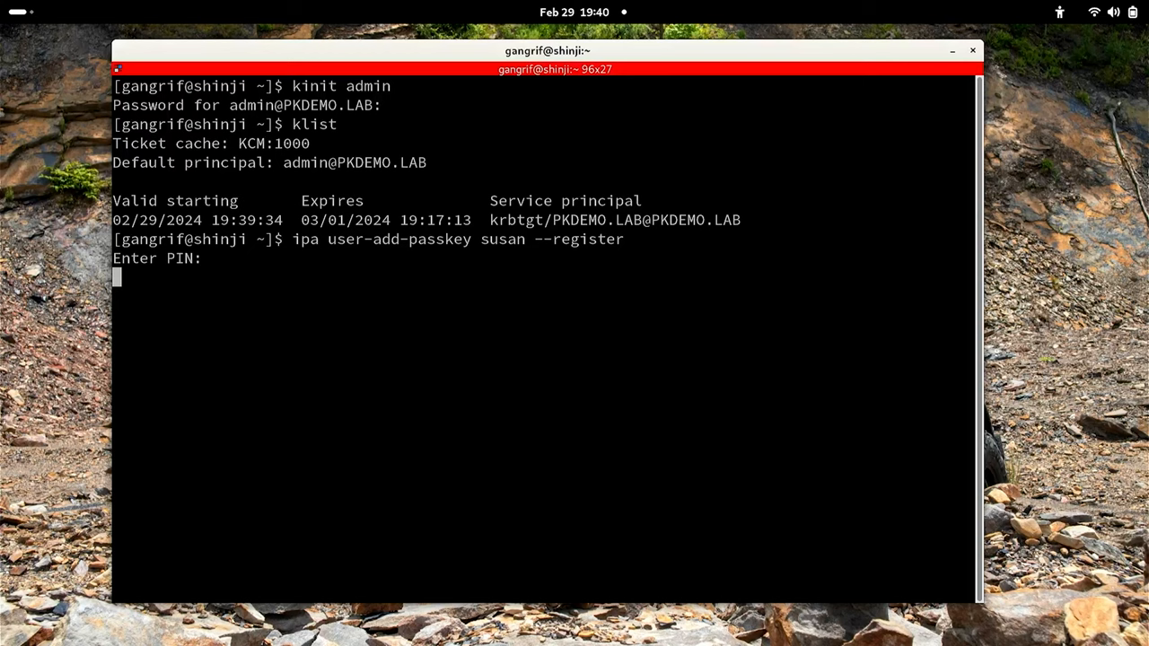
pyautogui.press('Return')
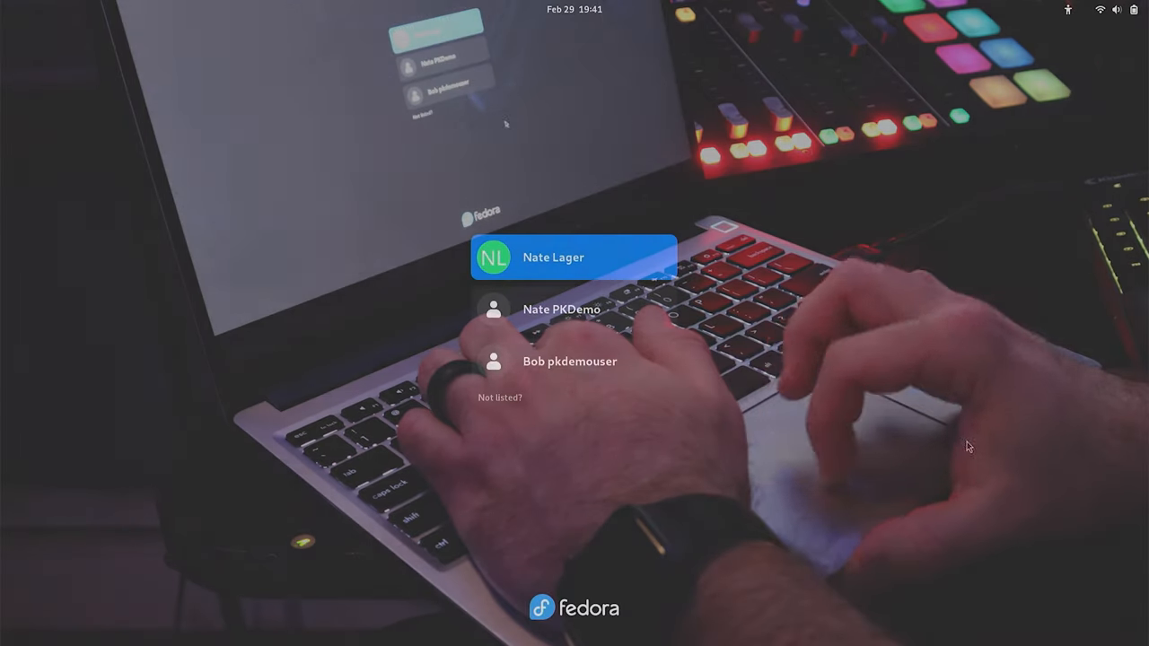
pyautogui.click(499, 399)
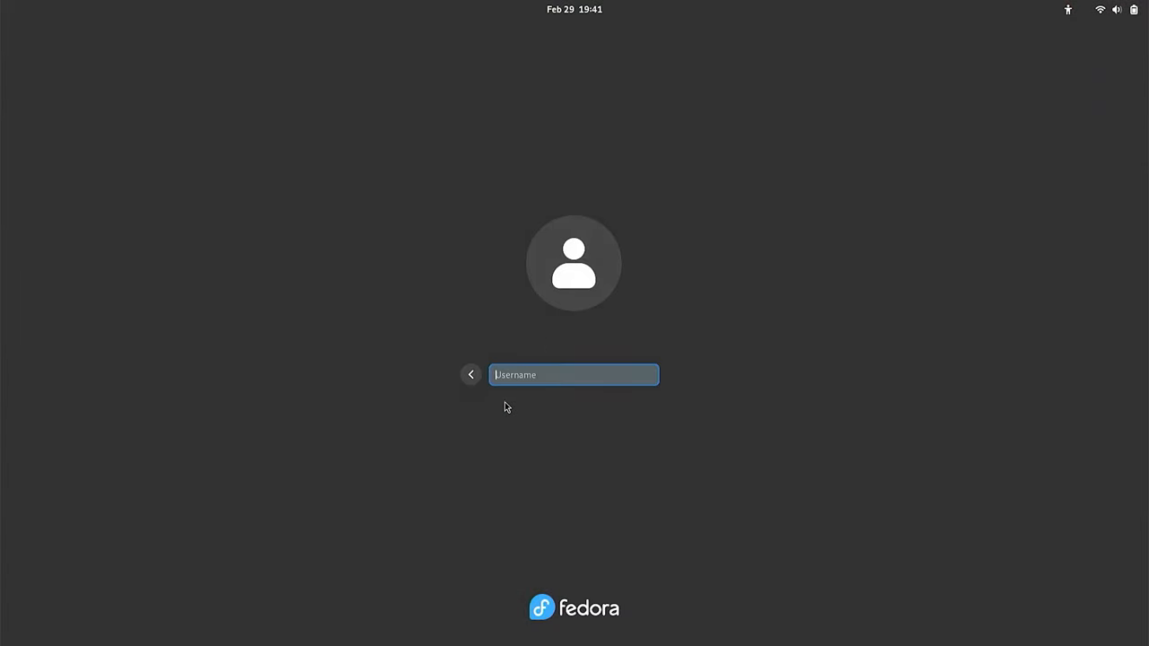
pyautogui.moveTo(538, 376)
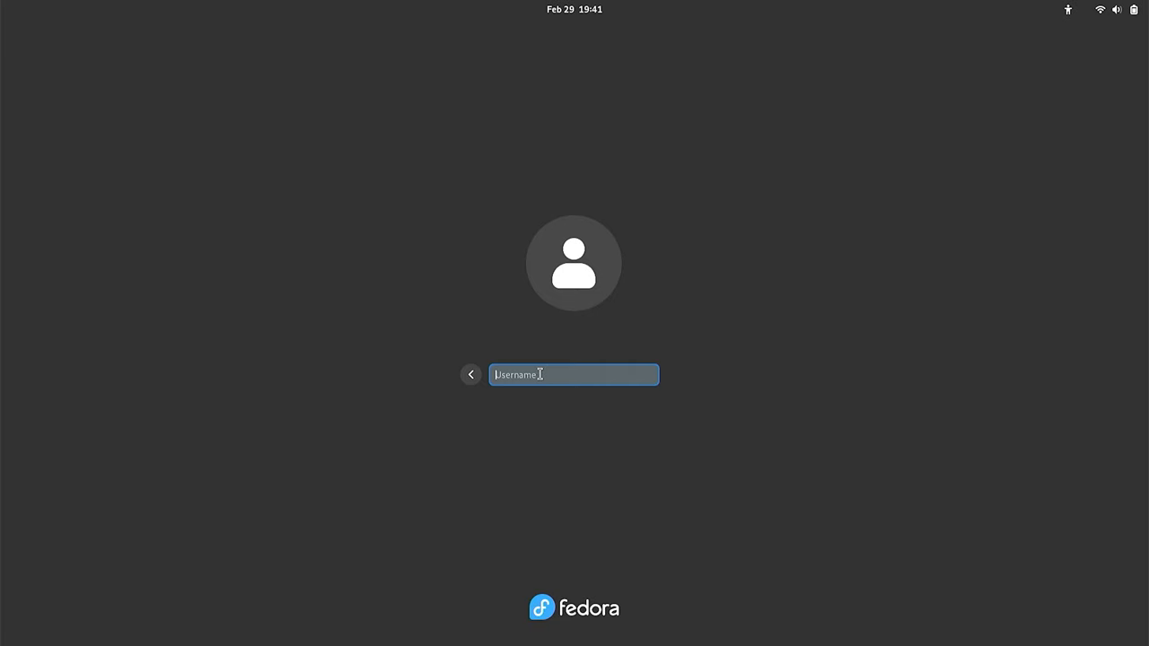
pyautogui.write('susan@')
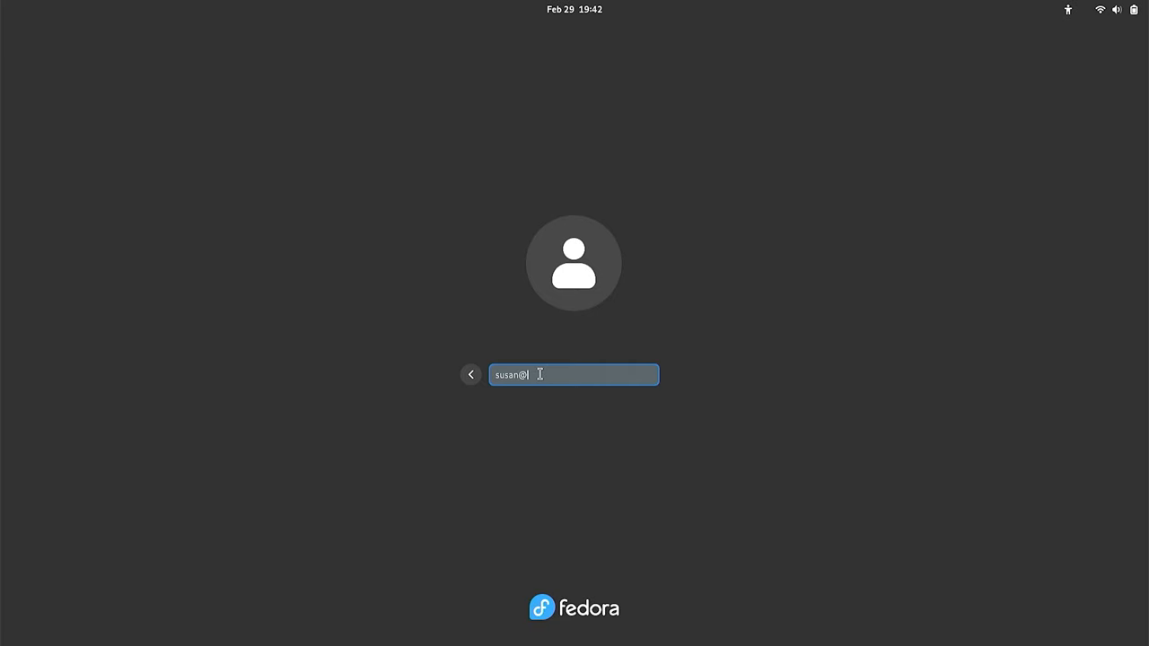
pyautogui.write('pk')
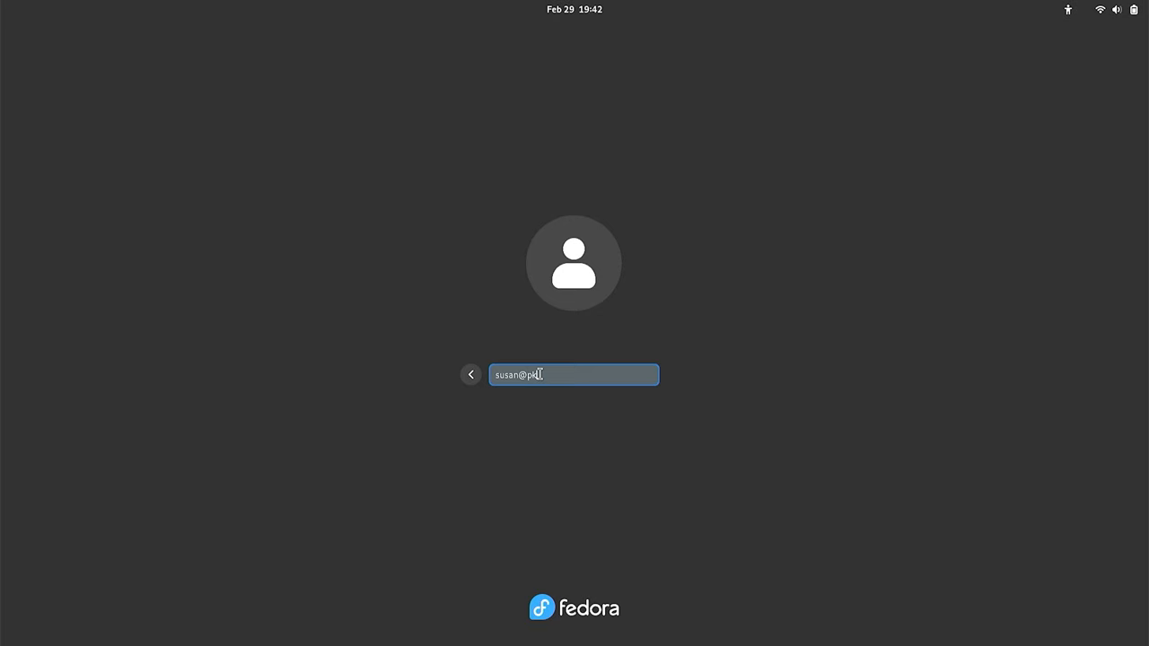
pyautogui.write('demo.al')
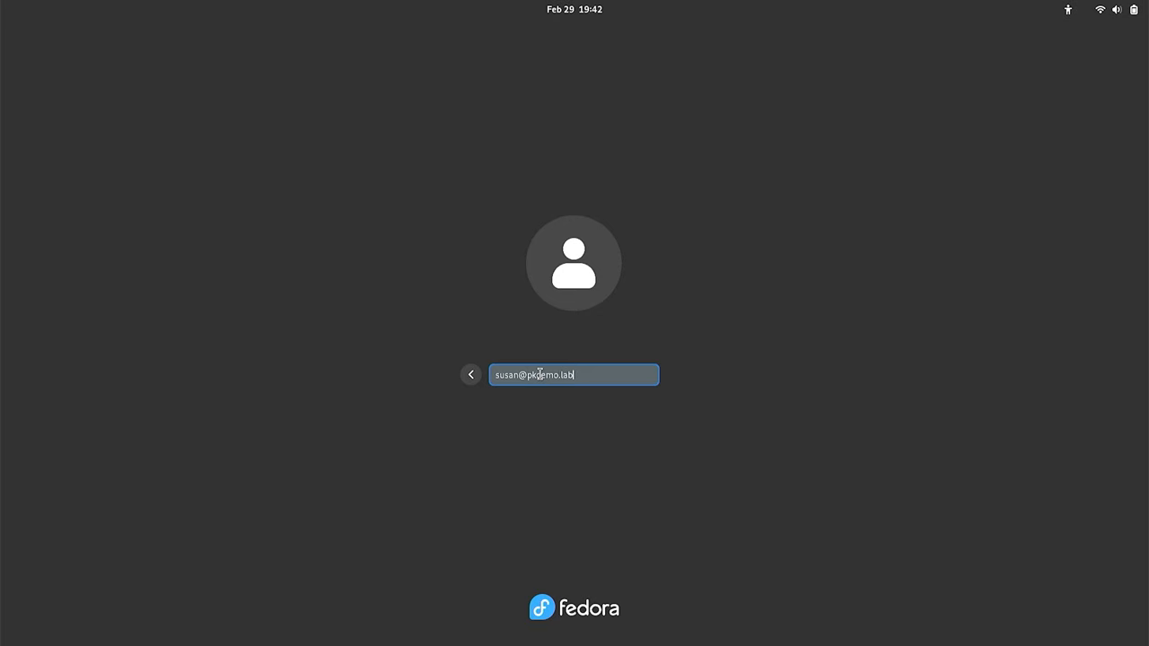
pyautogui.press('Return')
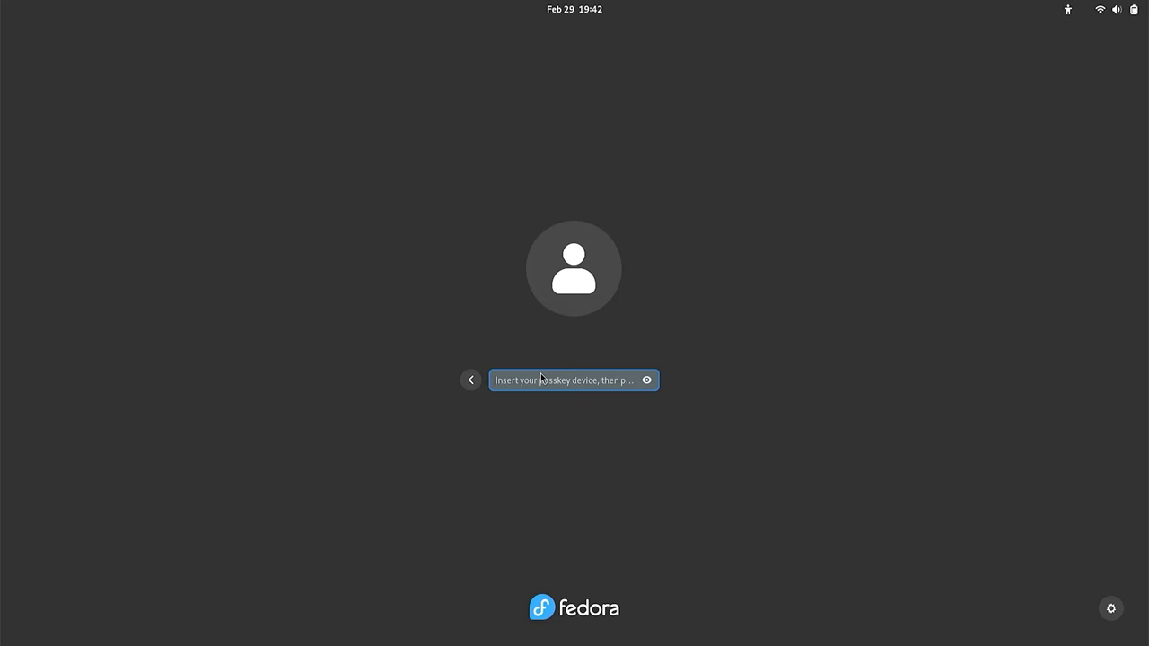
pyautogui.moveTo(542, 334)
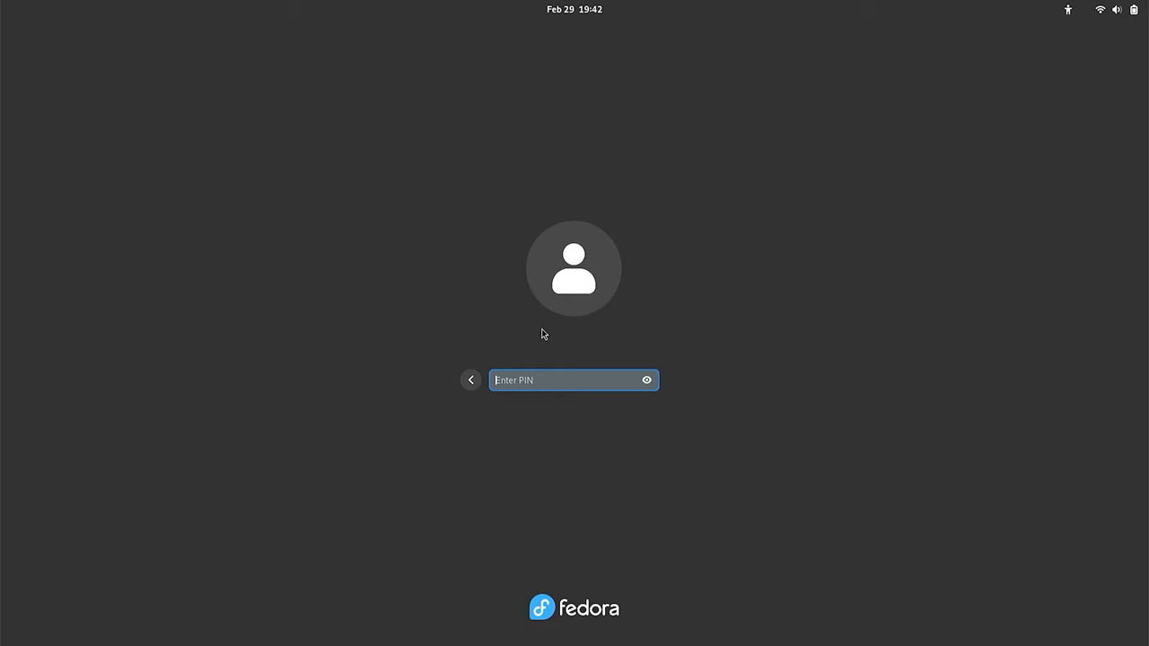
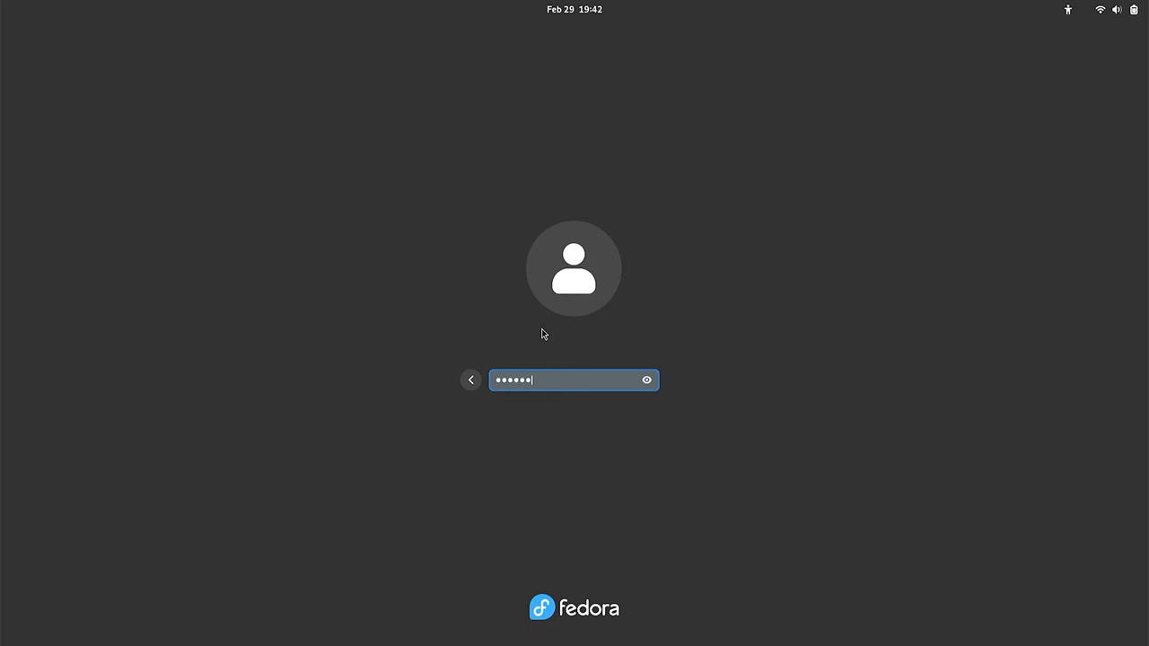
pyautogui.press('Return')
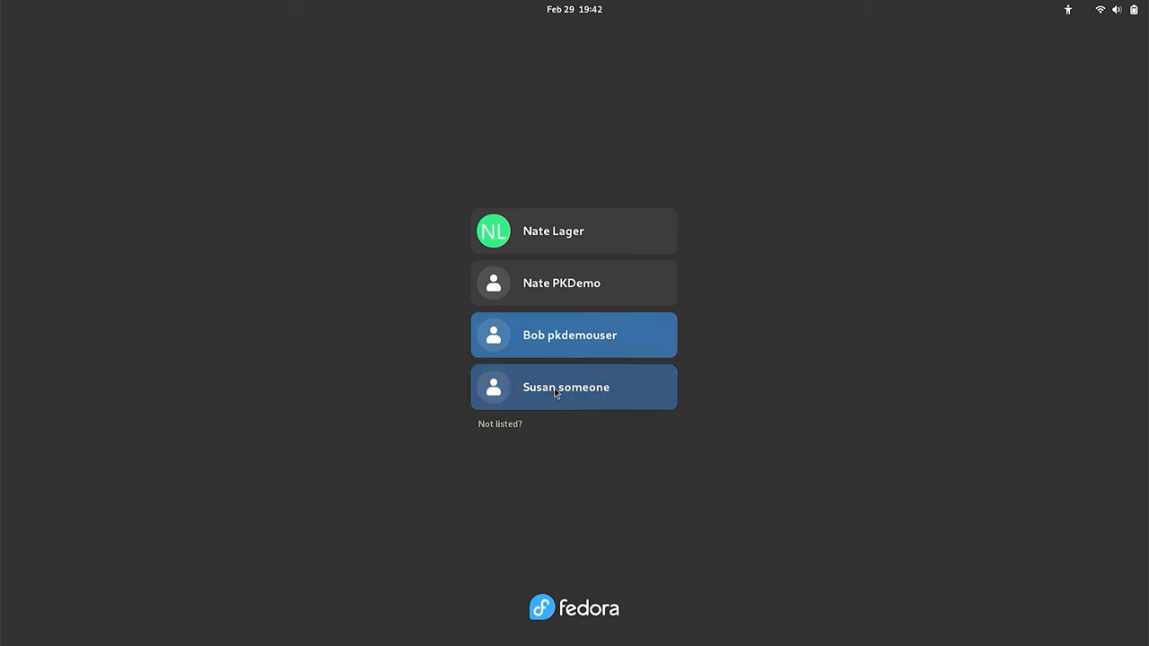
pyautogui.click(572, 388)
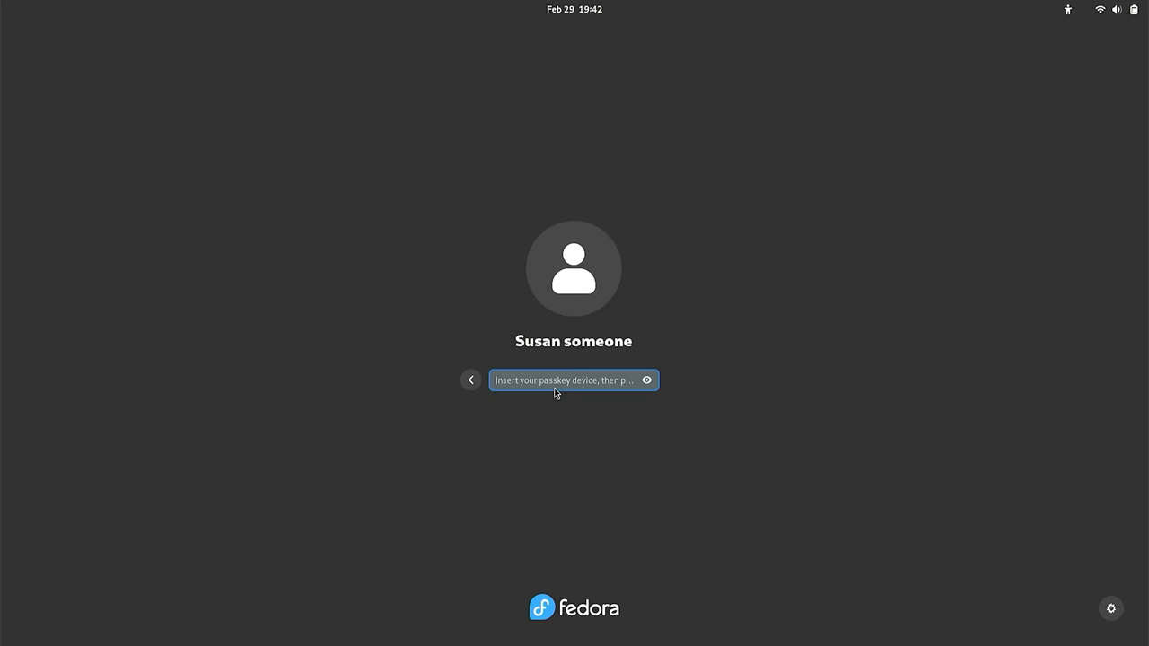